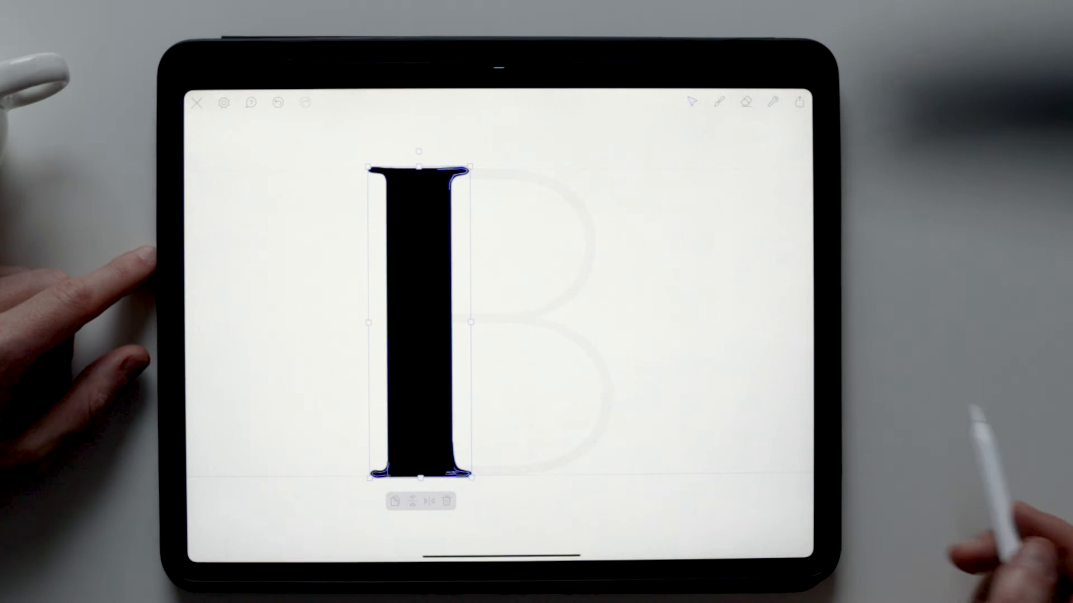
Step: Add a canvas text box and type 'FONTSELF RULES' in the new serif font
left_click(393, 500)
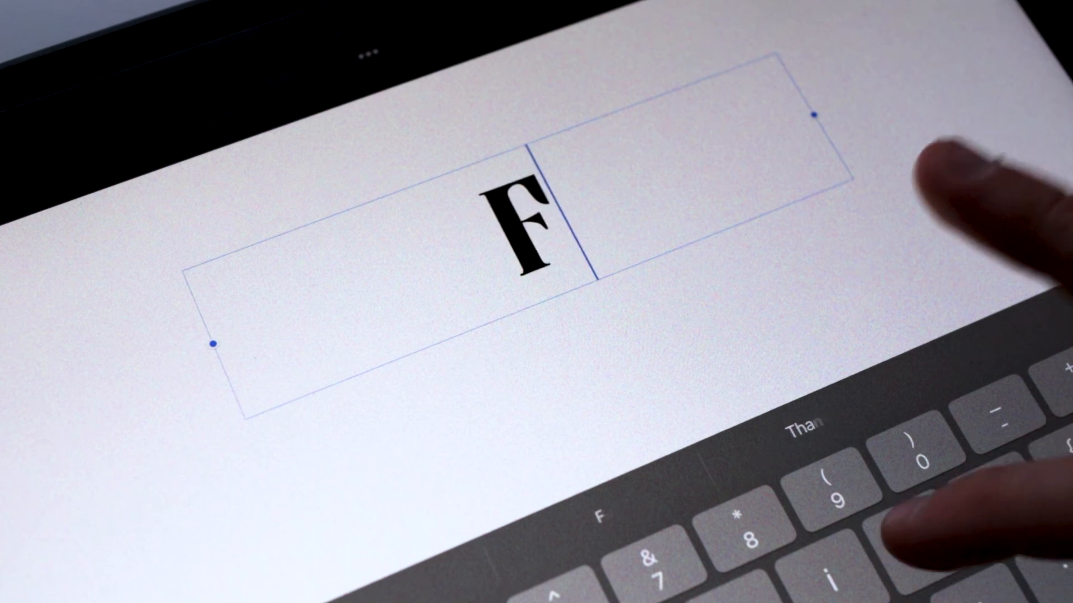
type("ONTSELF")
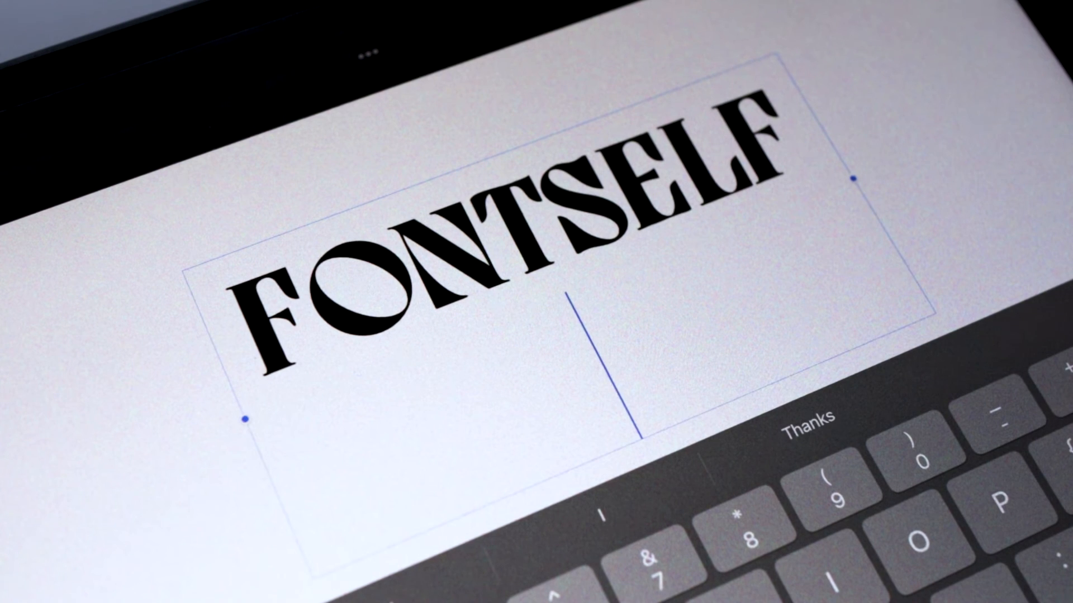
type("RULES")
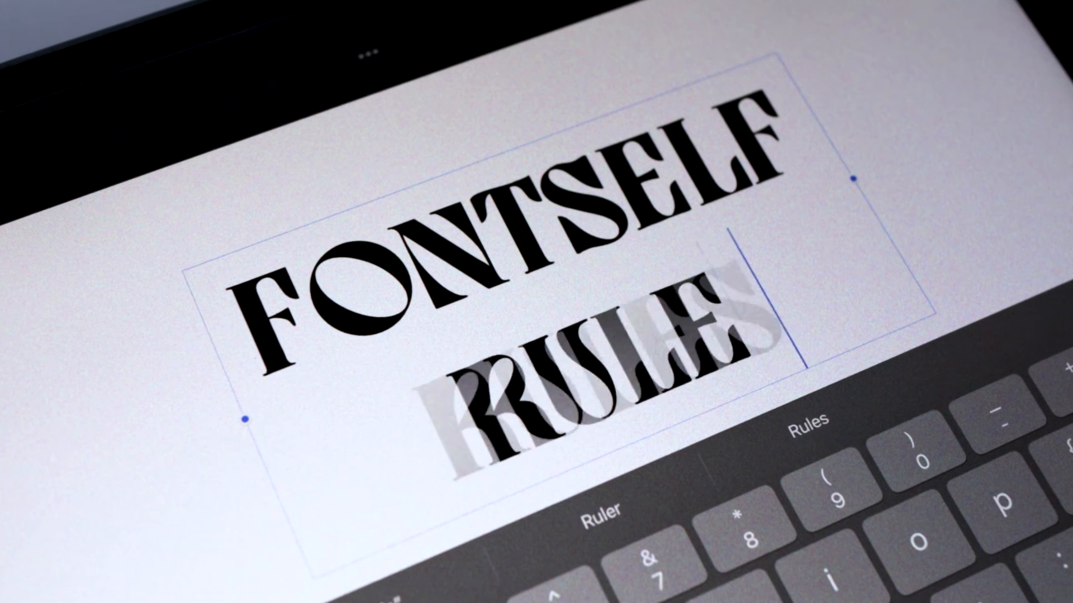